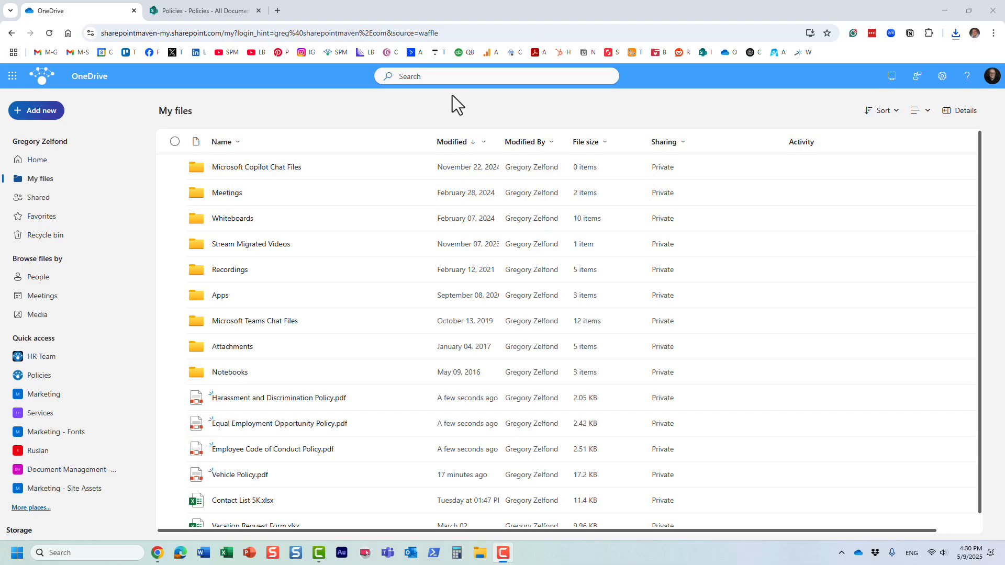
pyautogui.moveTo(272, 112)
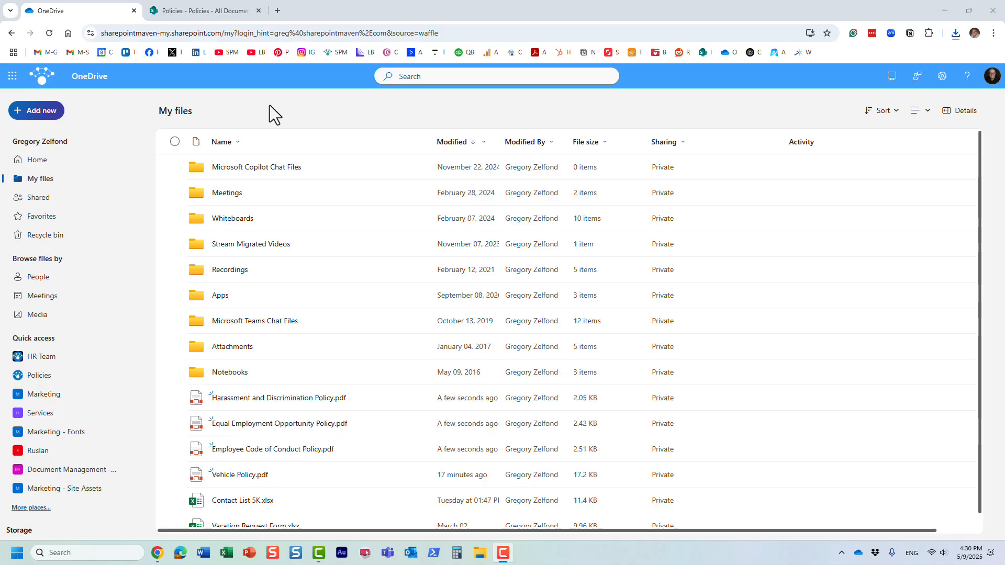
pyautogui.moveTo(750, 77)
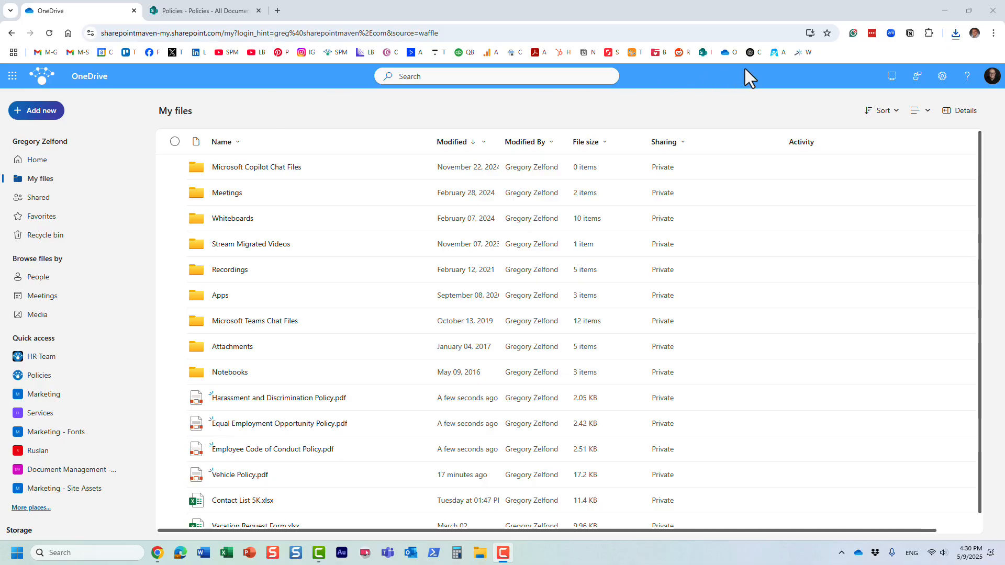
pyautogui.moveTo(757, 82)
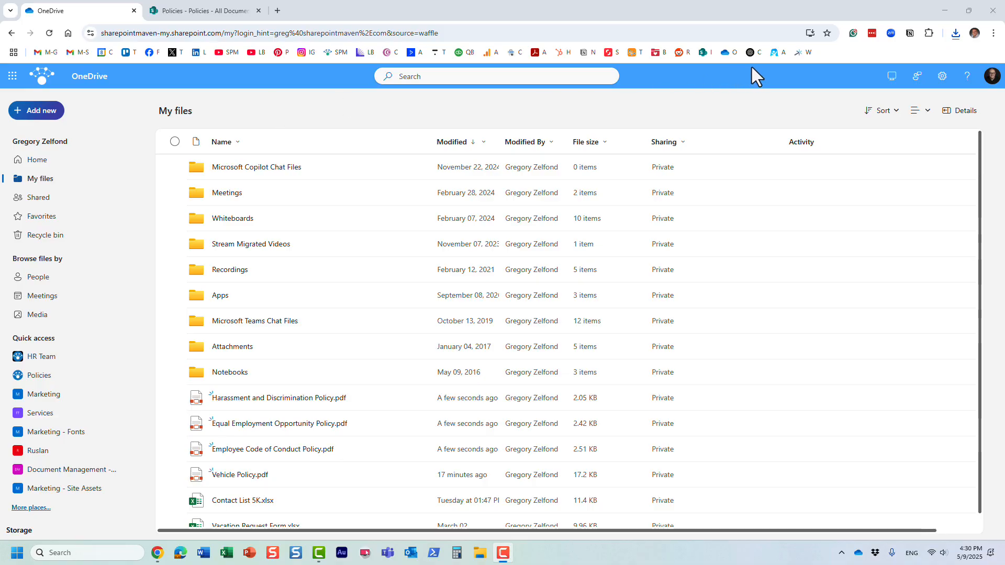
pyautogui.moveTo(760, 119)
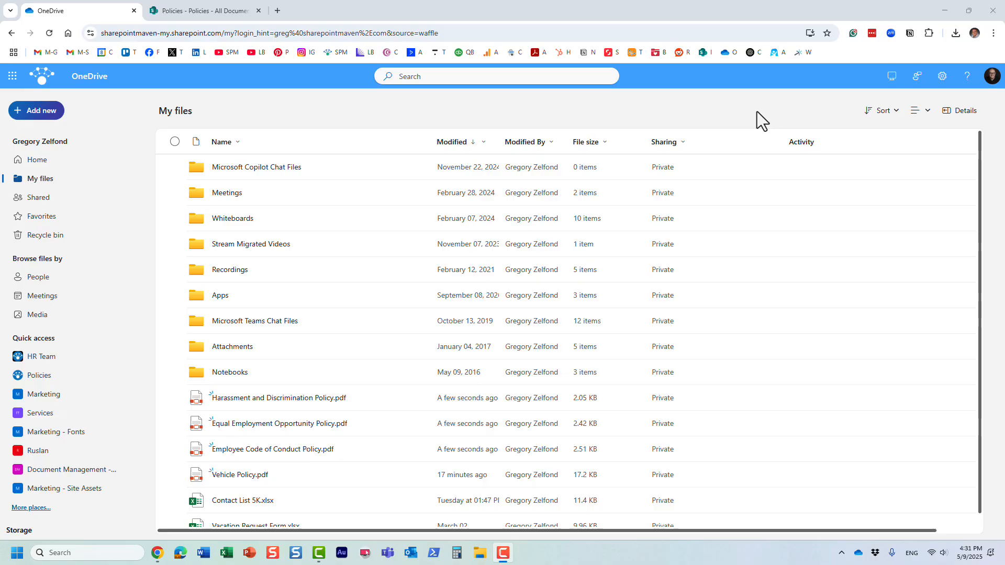
pyautogui.moveTo(745, 127)
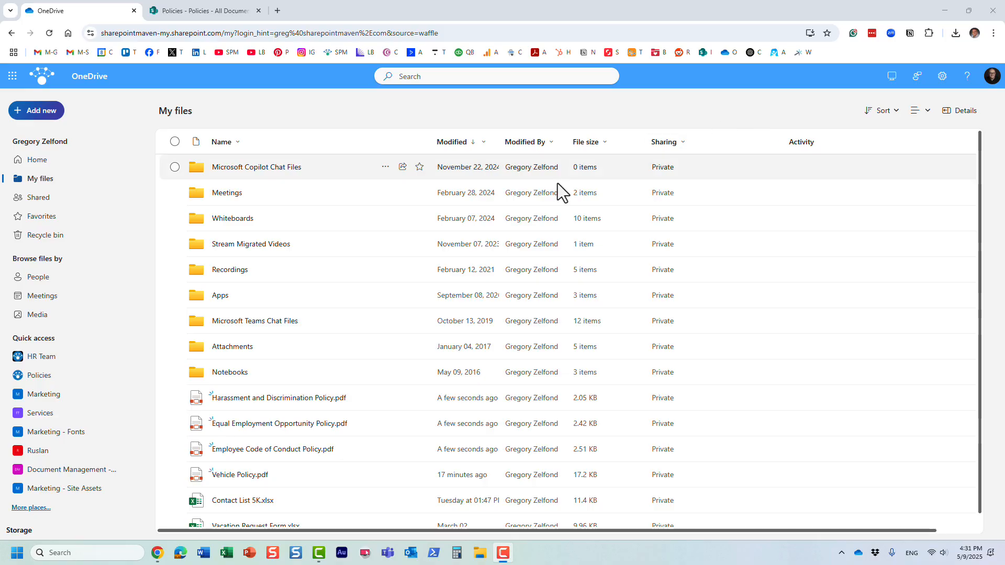
pyautogui.moveTo(345, 370)
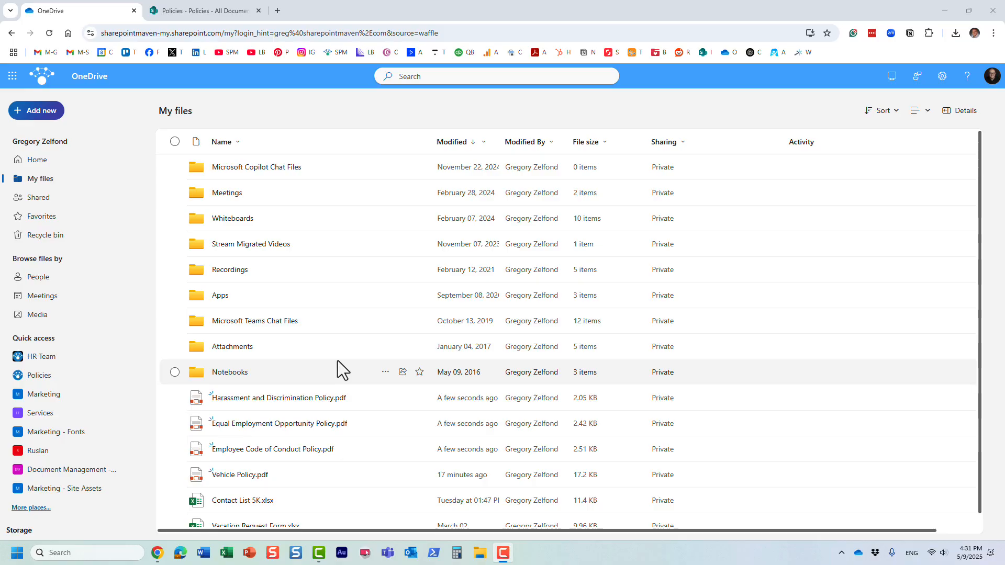
pyautogui.moveTo(337, 218)
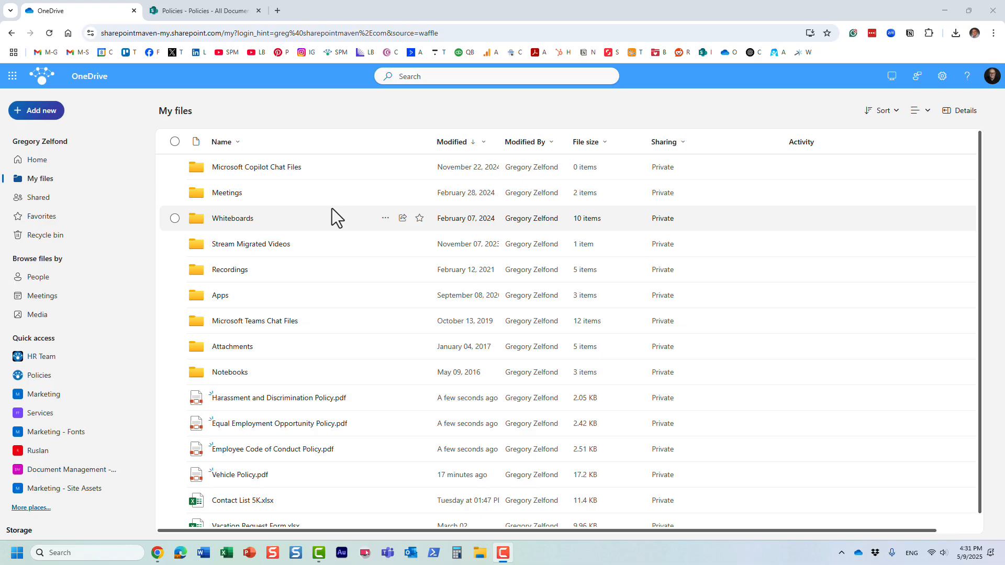
pyautogui.moveTo(569, 245)
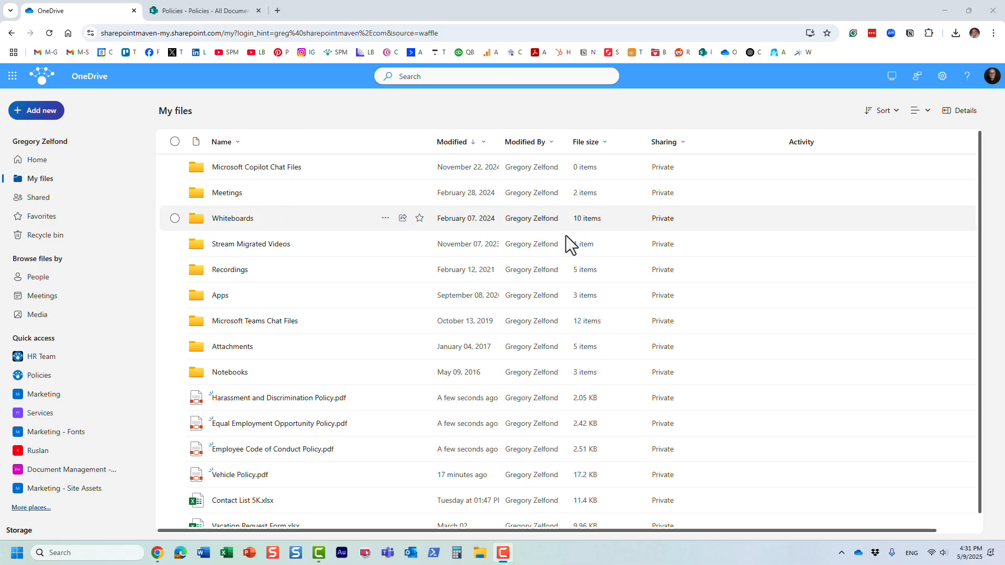
pyautogui.moveTo(371, 309)
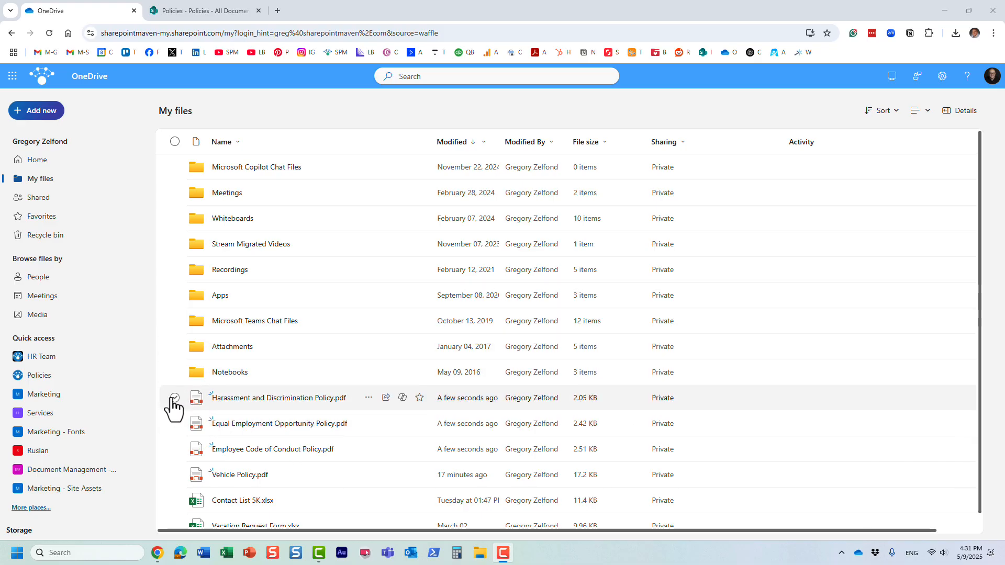
# - Tick the Harassment and Discrimination, Equal Employment Opportunity and Employee Code of Conduct PDFs
pyautogui.click(174, 424)
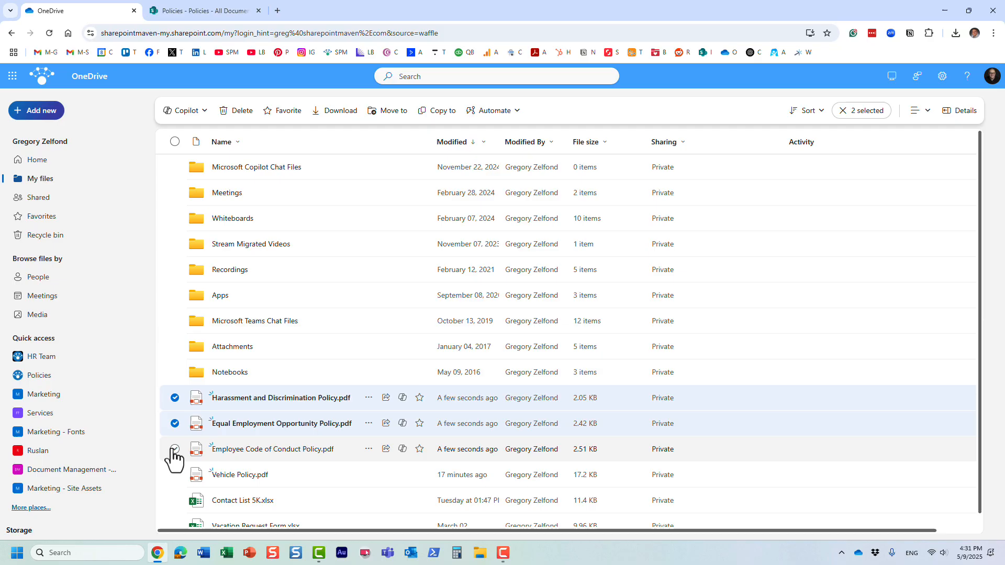
pyautogui.click(175, 448)
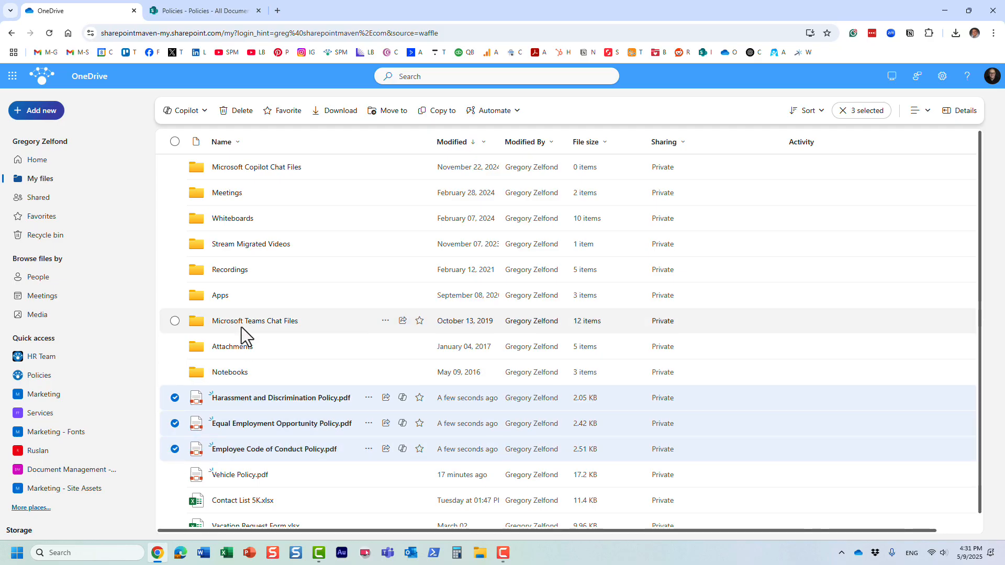
pyautogui.moveTo(186, 409)
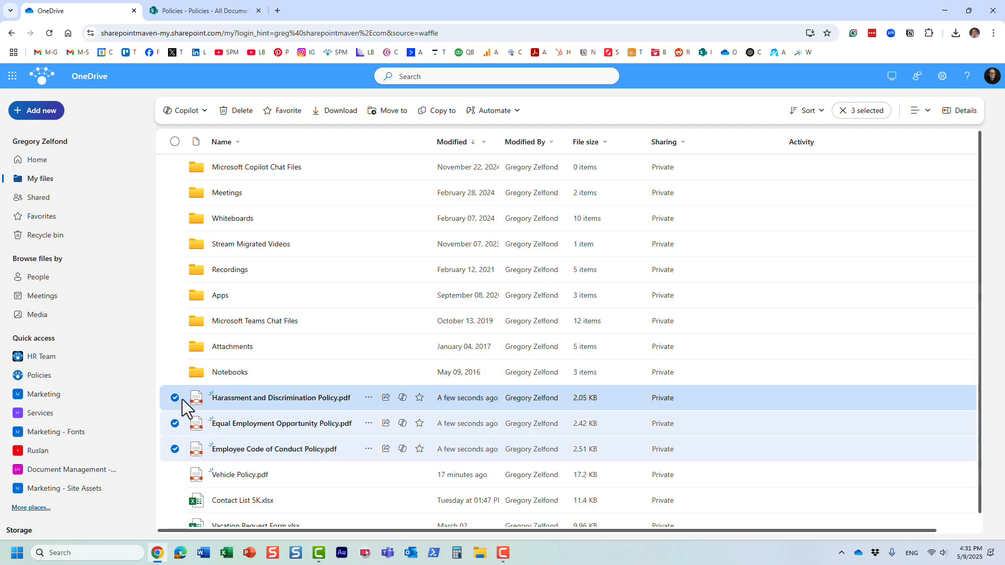
pyautogui.click(175, 398)
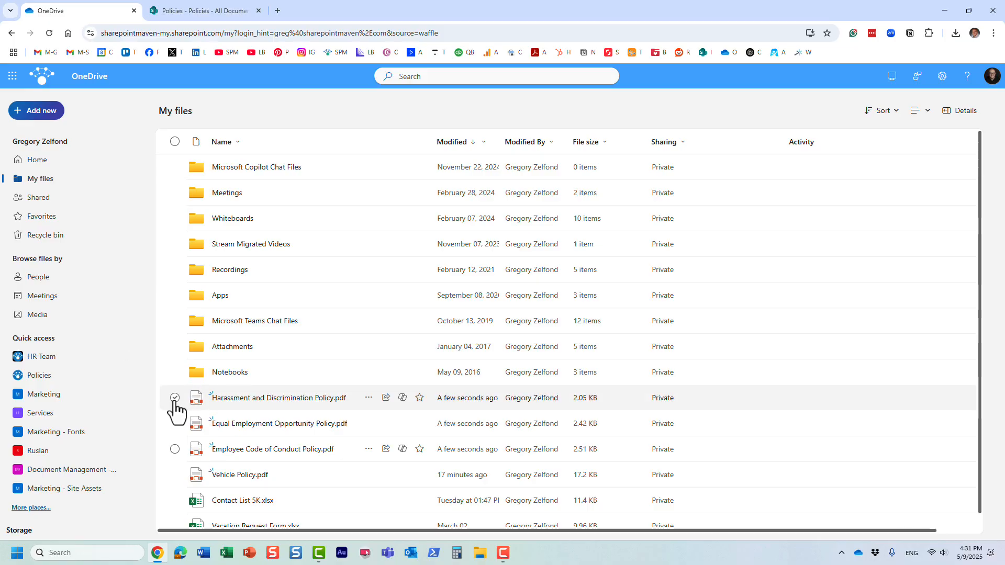
pyautogui.click(174, 397)
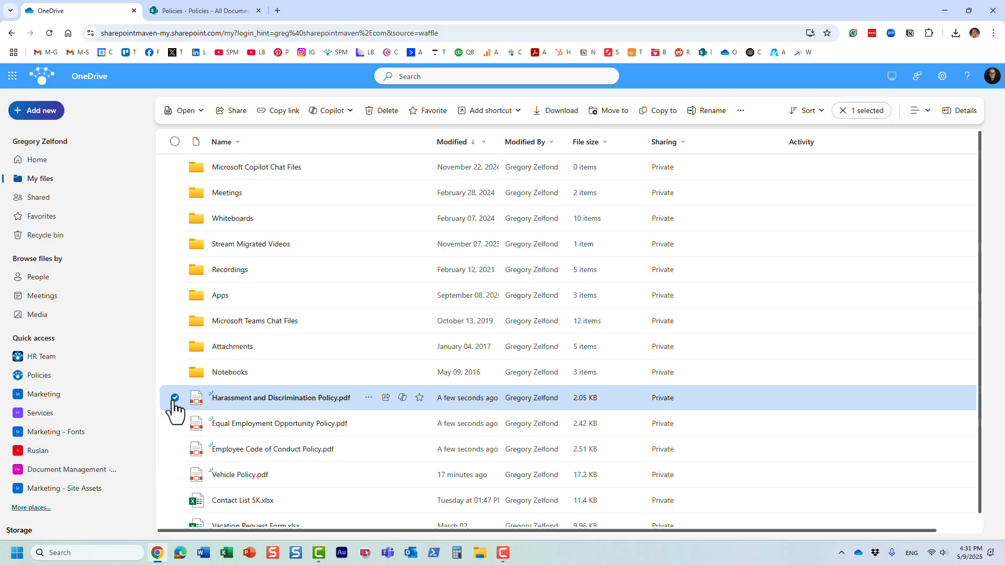
pyautogui.click(174, 424)
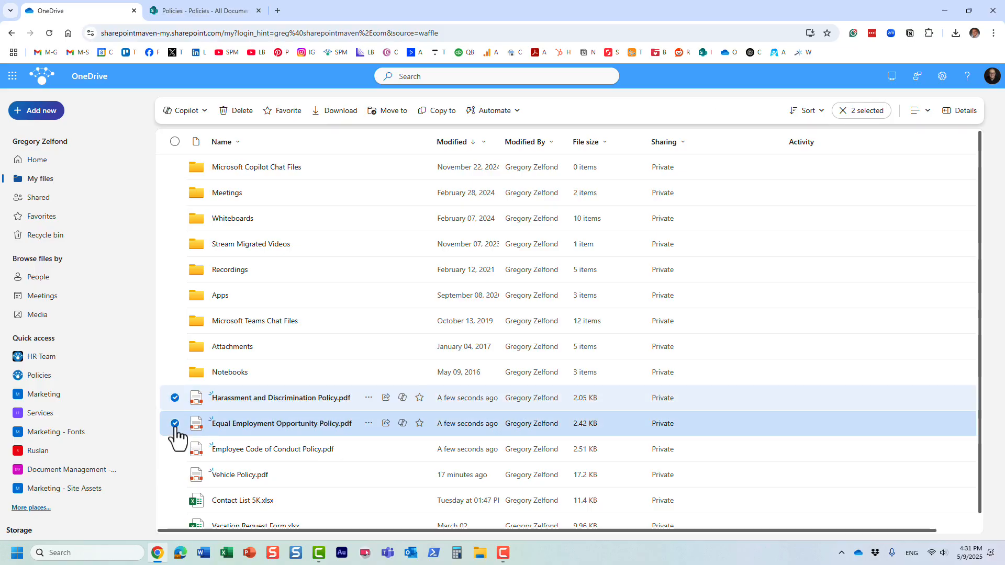
pyautogui.moveTo(282, 439)
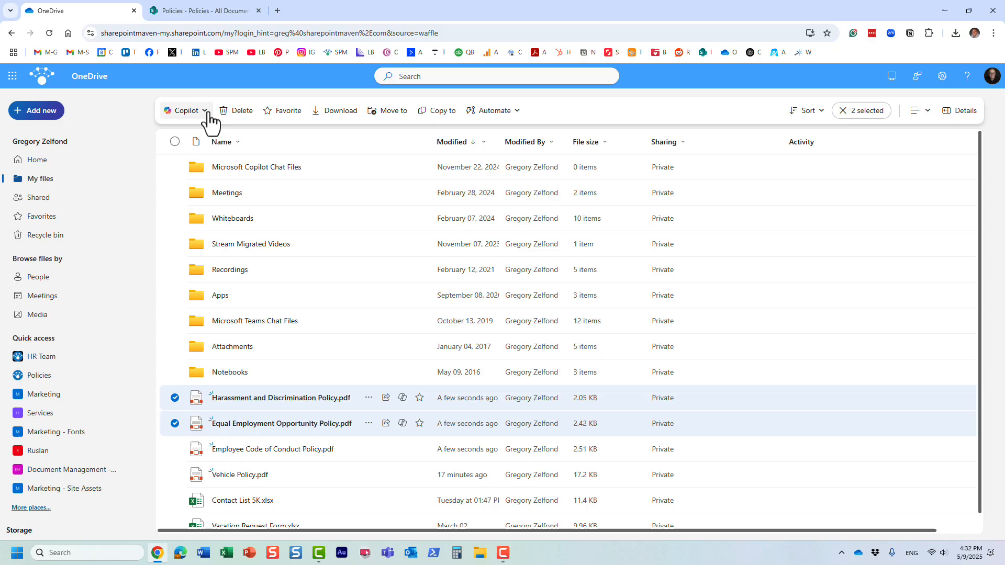
pyautogui.click(186, 110)
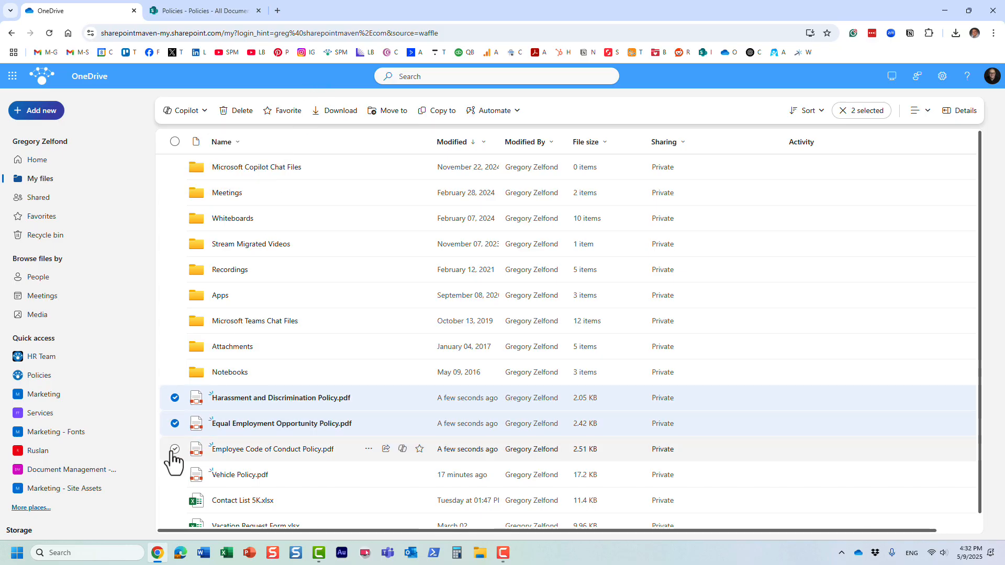
pyautogui.click(174, 448)
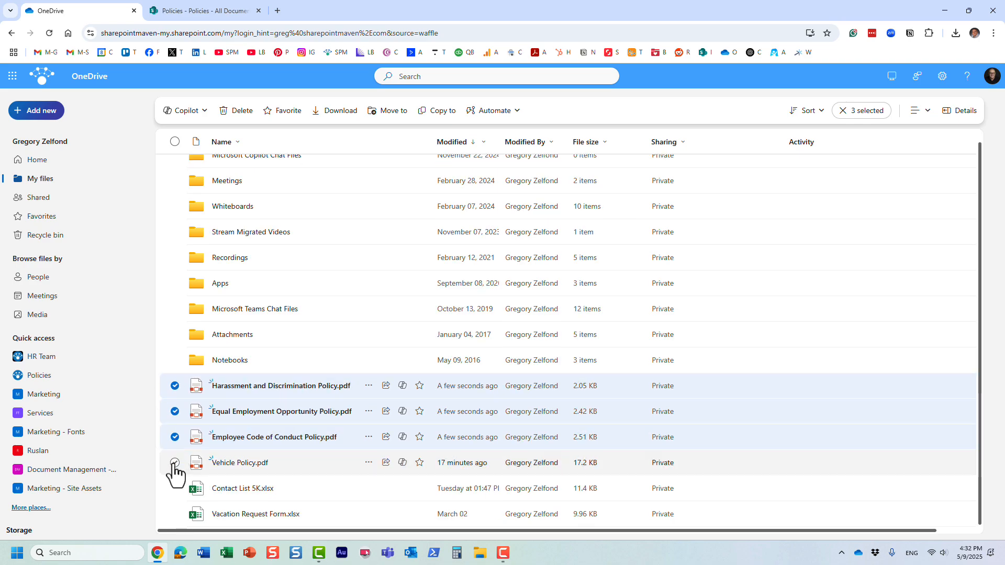
# - Tick and untick Vehicle Policy, Vacation Request Form and Contact List 5K, keeping three PDFs selected
pyautogui.click(174, 463)
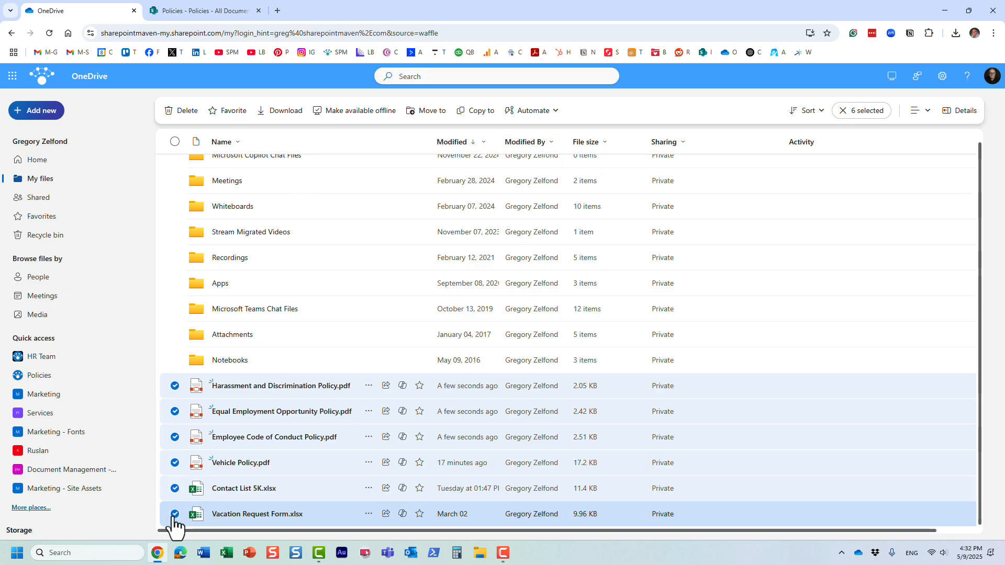
pyautogui.click(174, 514)
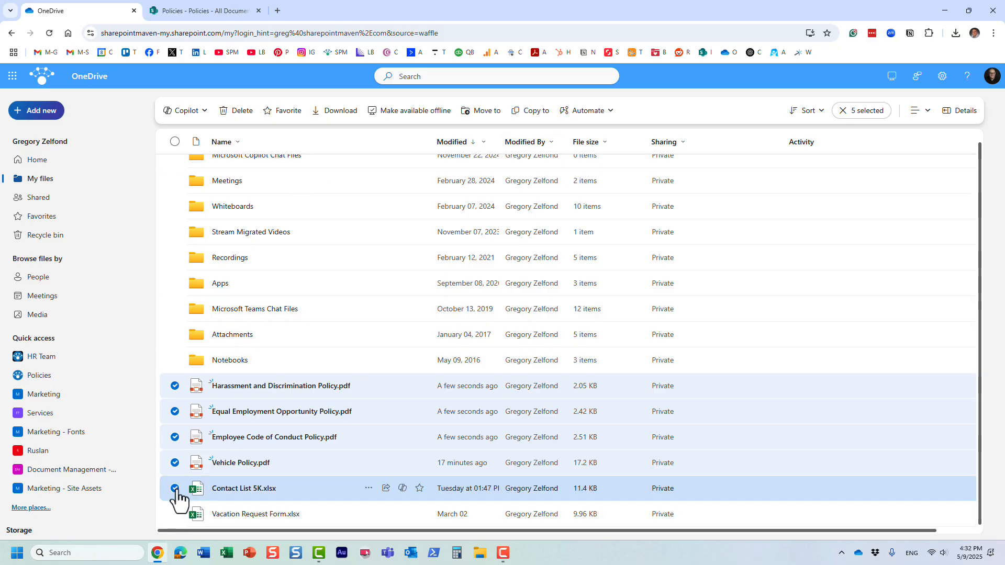
pyautogui.click(174, 488)
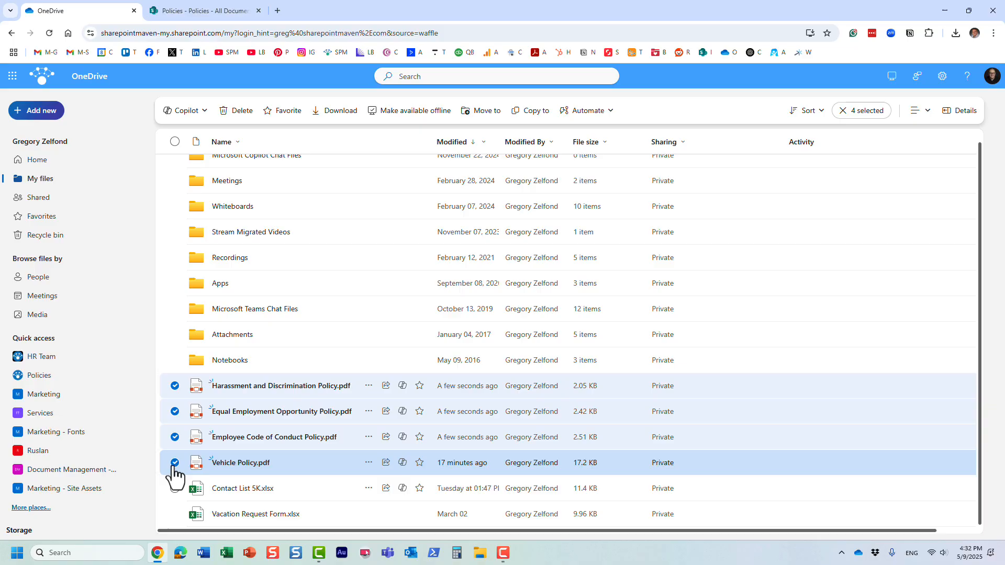
pyautogui.click(175, 463)
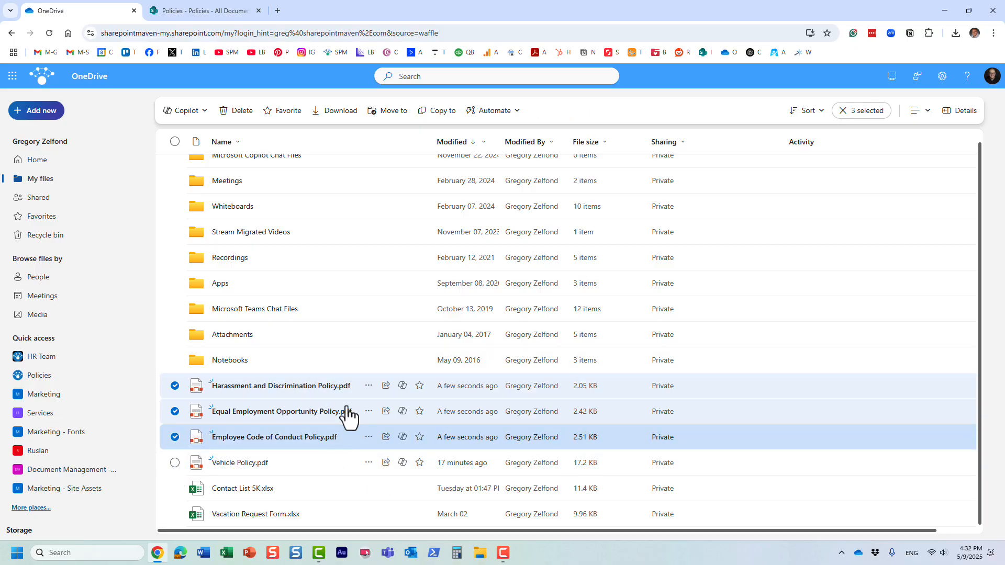
# - Run Copilot's Compare files on the three selected policy PDFs and scroll through the table
pyautogui.click(185, 111)
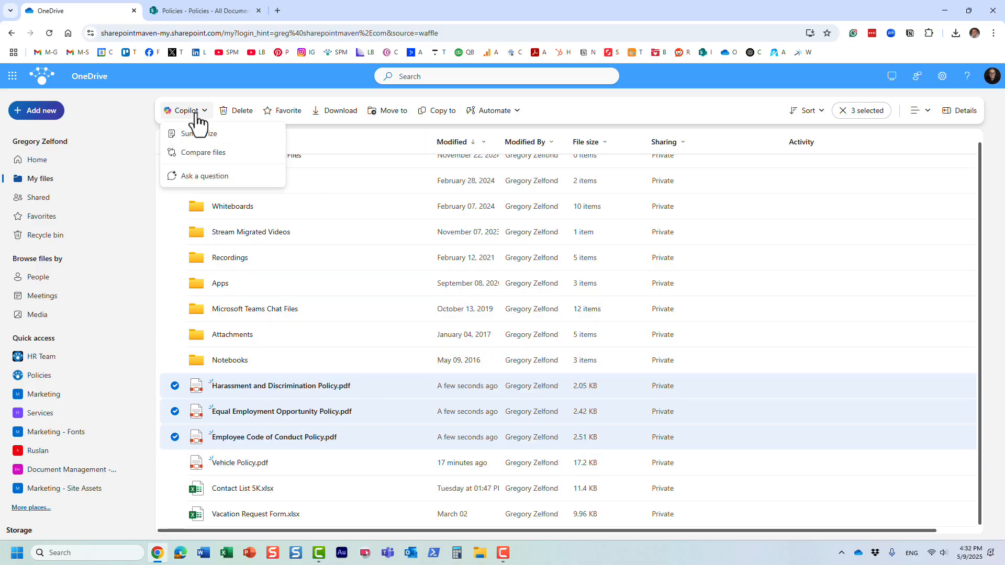
pyautogui.click(185, 110)
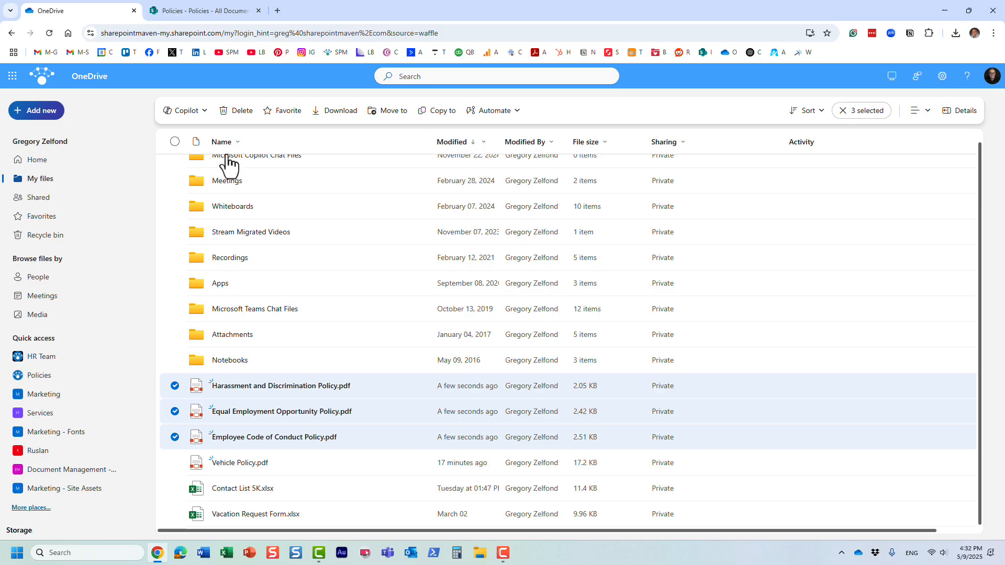
pyautogui.click(185, 111)
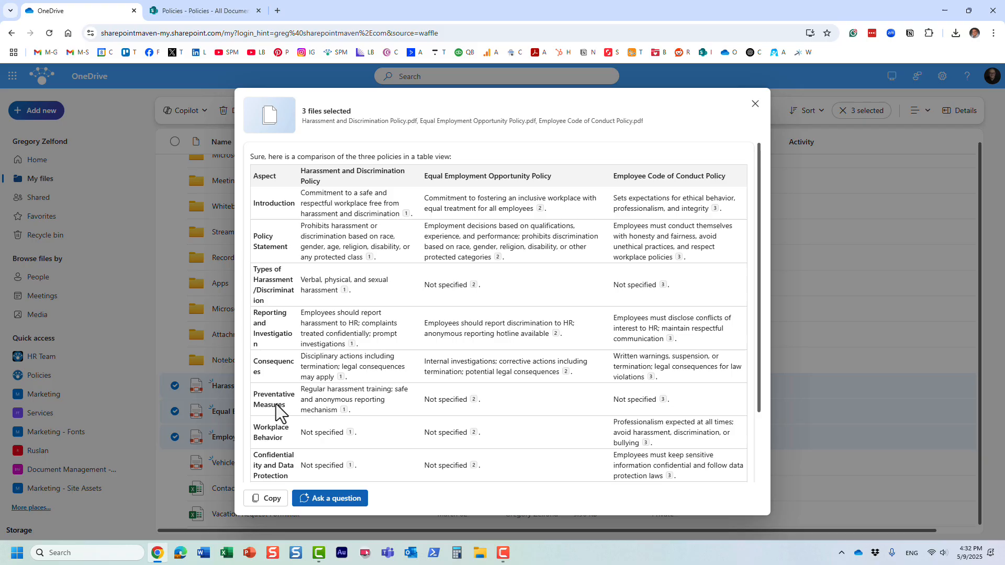
pyautogui.moveTo(714, 293)
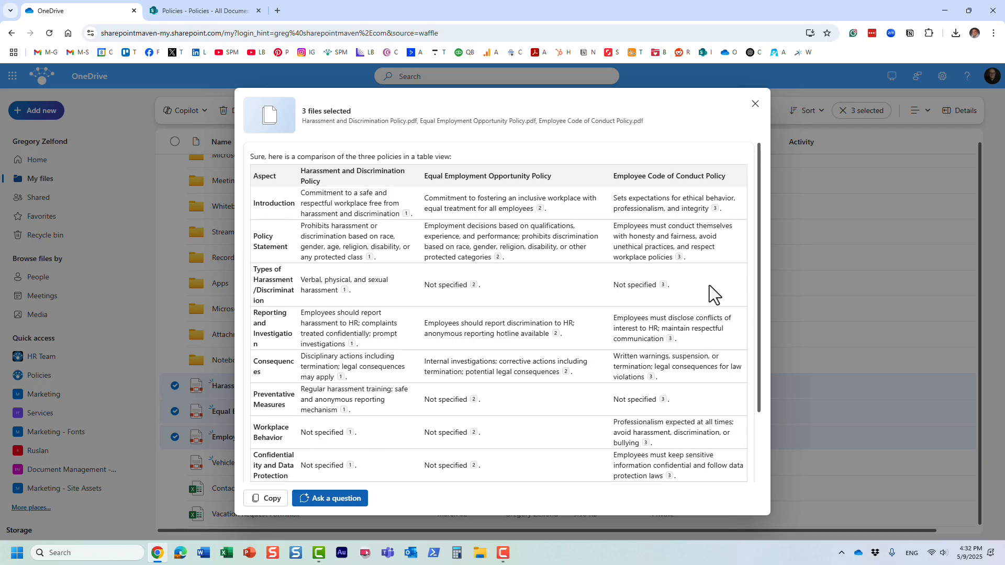
pyautogui.moveTo(328, 242)
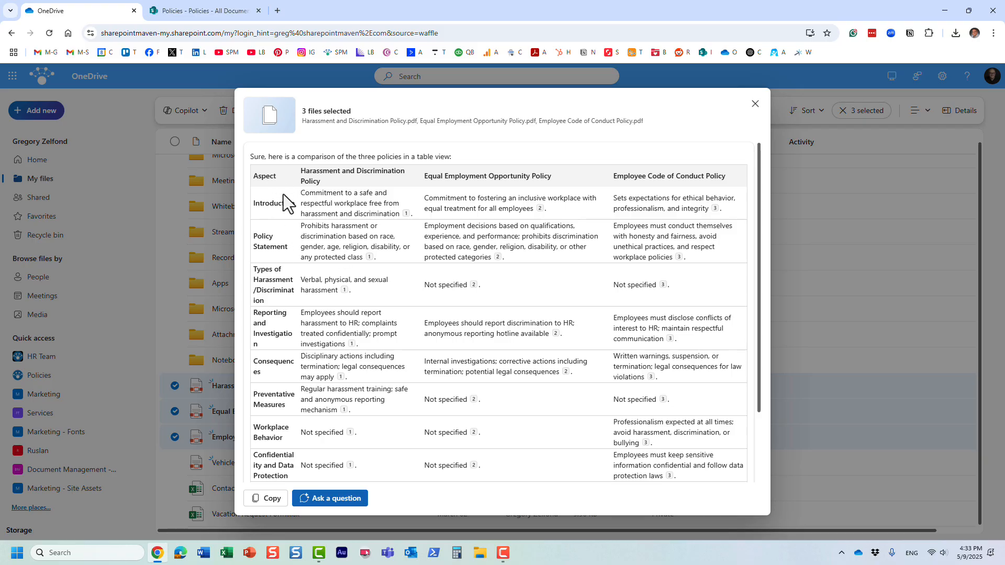
pyautogui.scroll(-3)
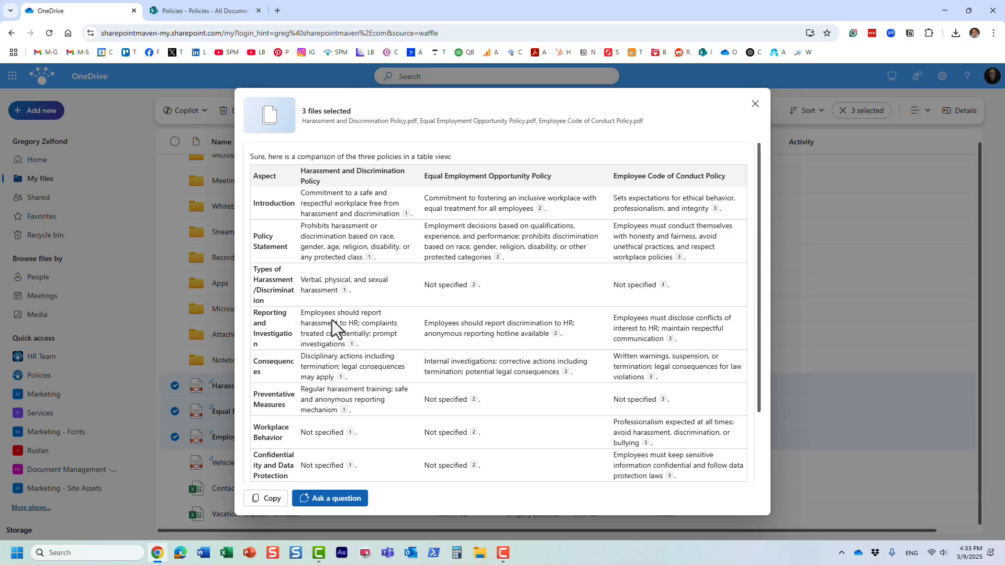
pyautogui.moveTo(401, 392)
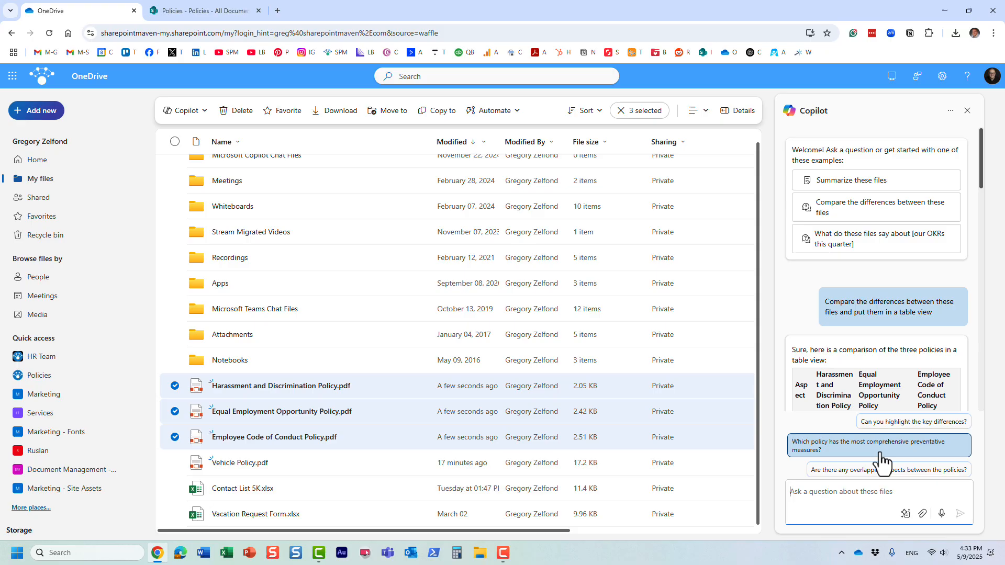
# - Ask Copilot which policy has the most comprehensive preventative measures, then close Copilot and deselect all files
pyautogui.click(879, 446)
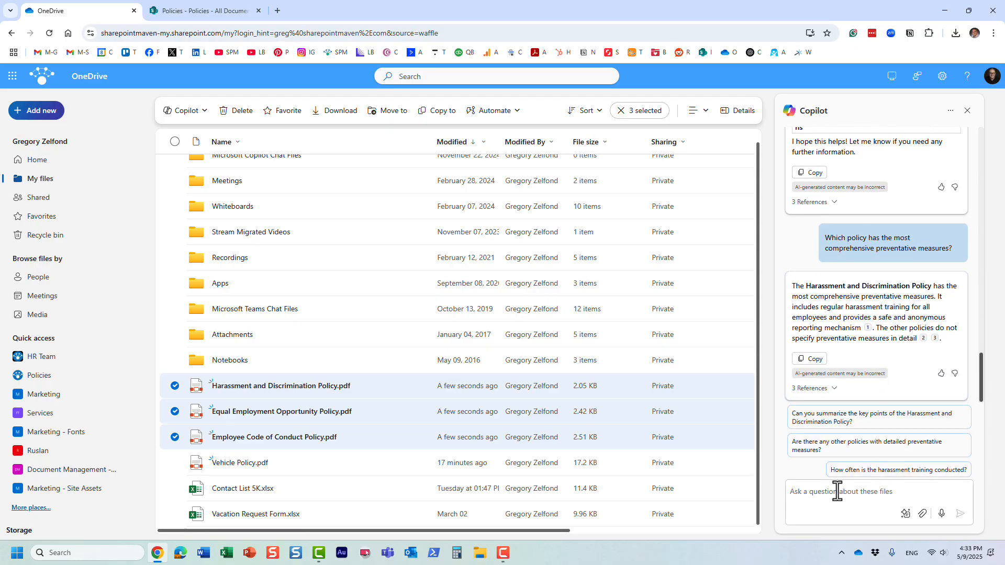
pyautogui.click(966, 111)
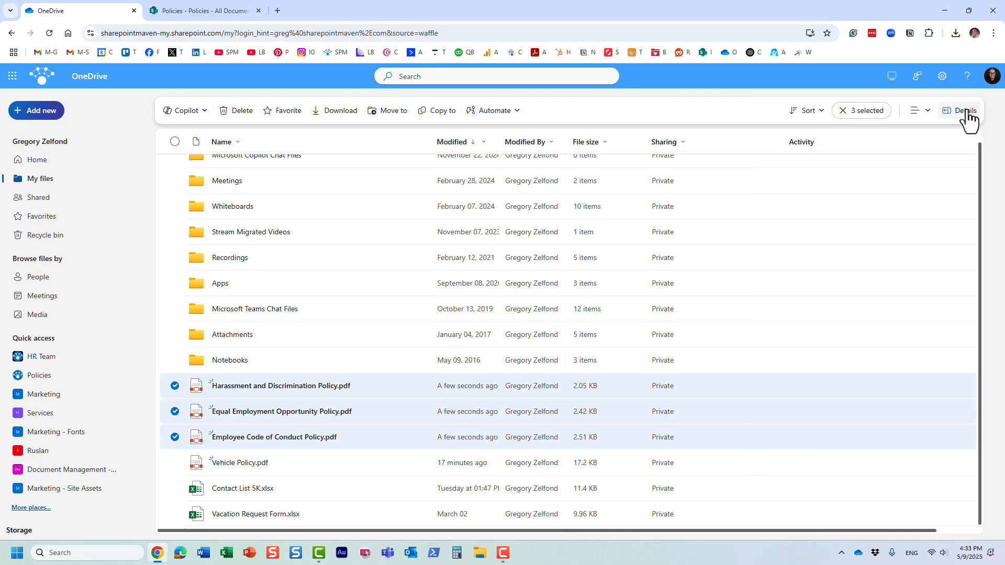
pyautogui.click(174, 386)
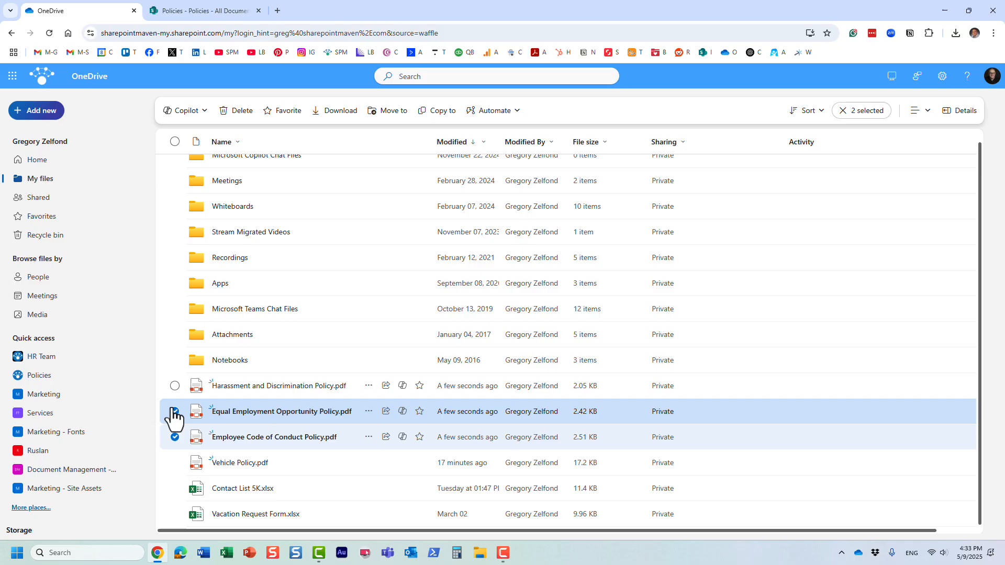
pyautogui.click(356, 377)
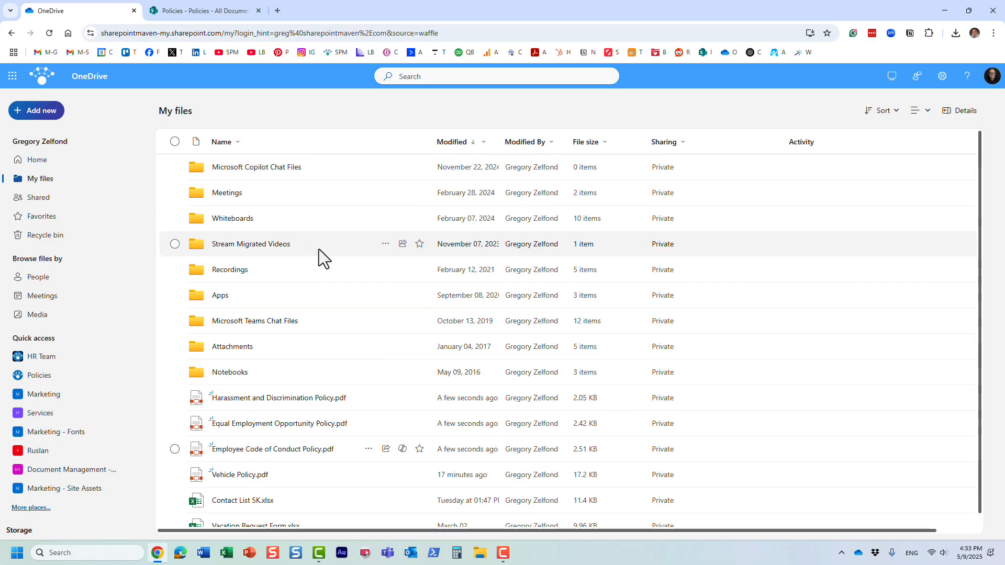
pyautogui.moveTo(359, 134)
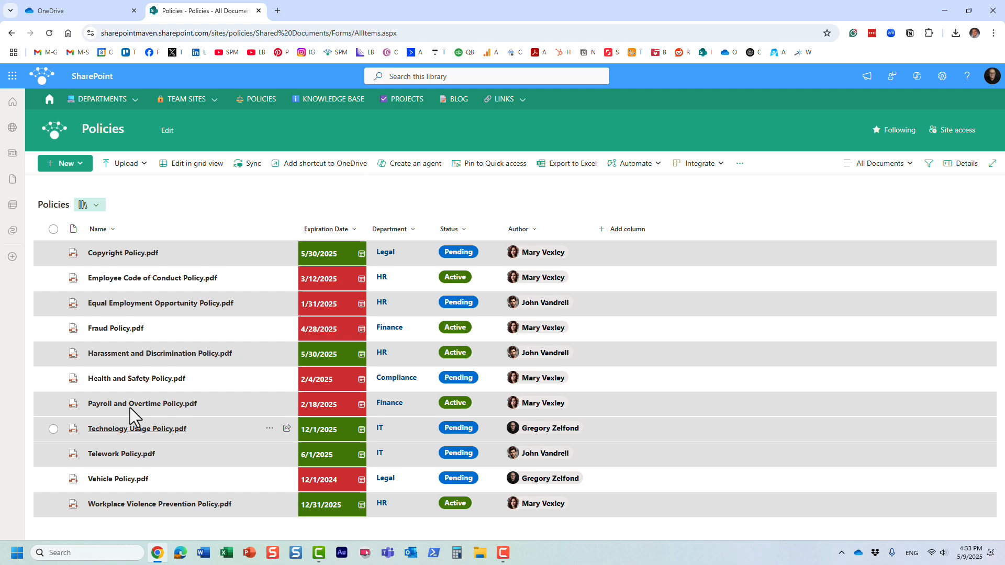
pyautogui.moveTo(135, 408)
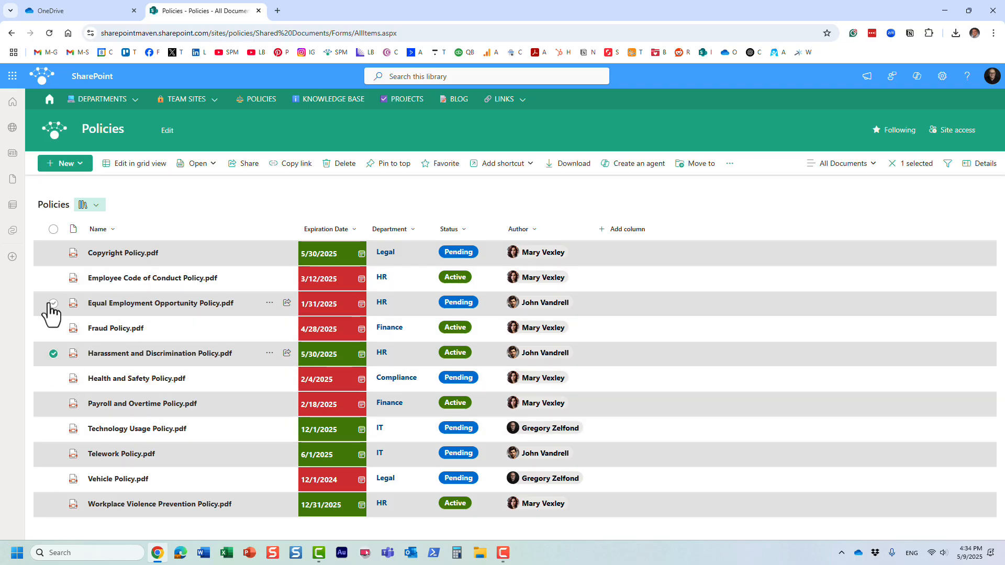
# - With two policy PDFs selected, view the '...' actions menu, then unselect Equal Employment Opportunity Policy
pyautogui.click(53, 303)
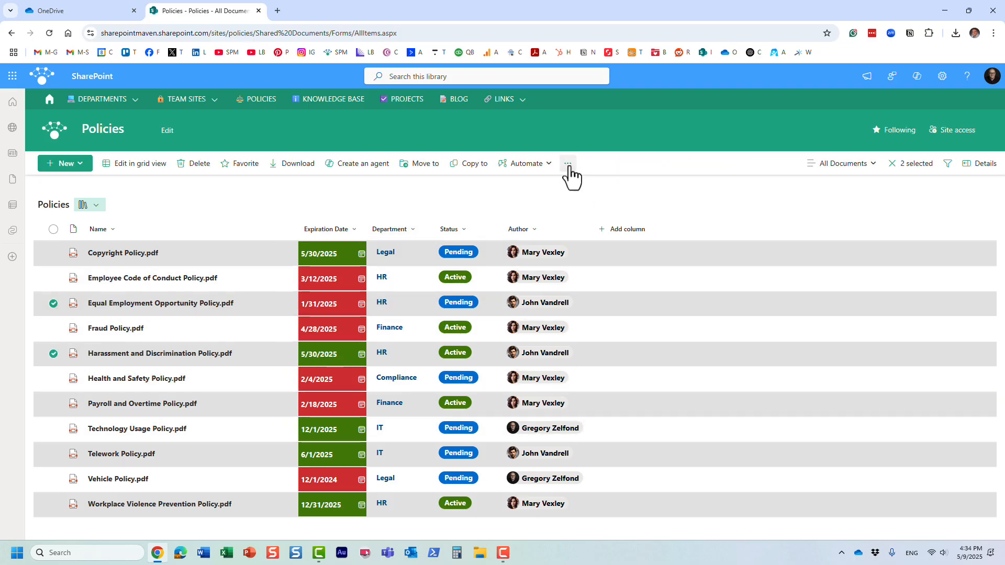
pyautogui.click(567, 163)
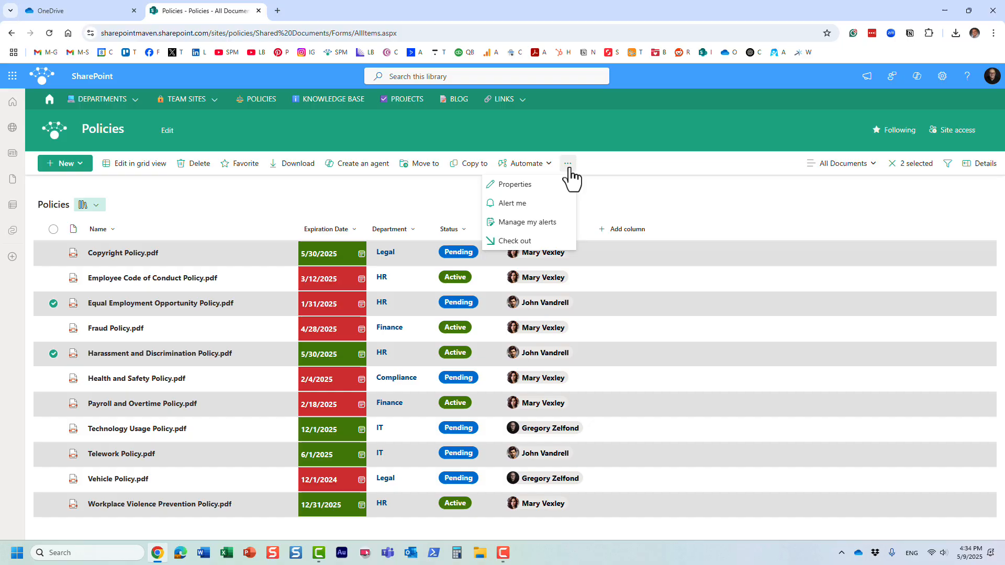
pyautogui.moveTo(612, 160)
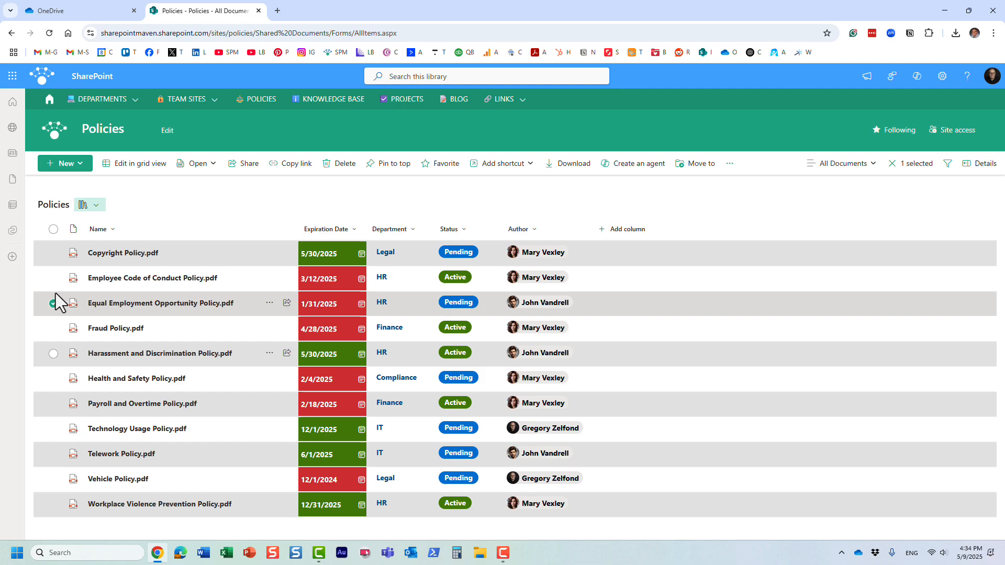
pyautogui.click(53, 303)
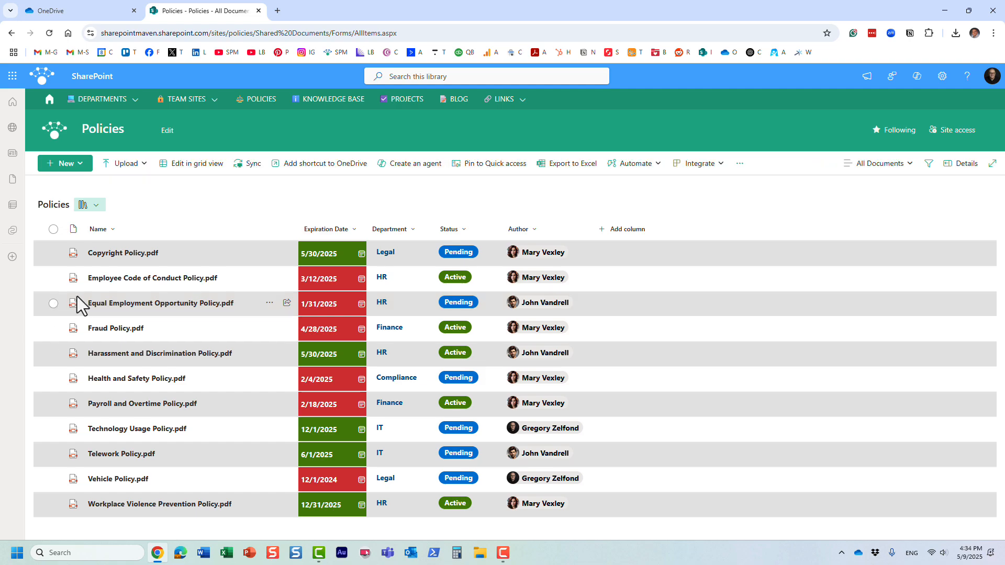
pyautogui.moveTo(612, 222)
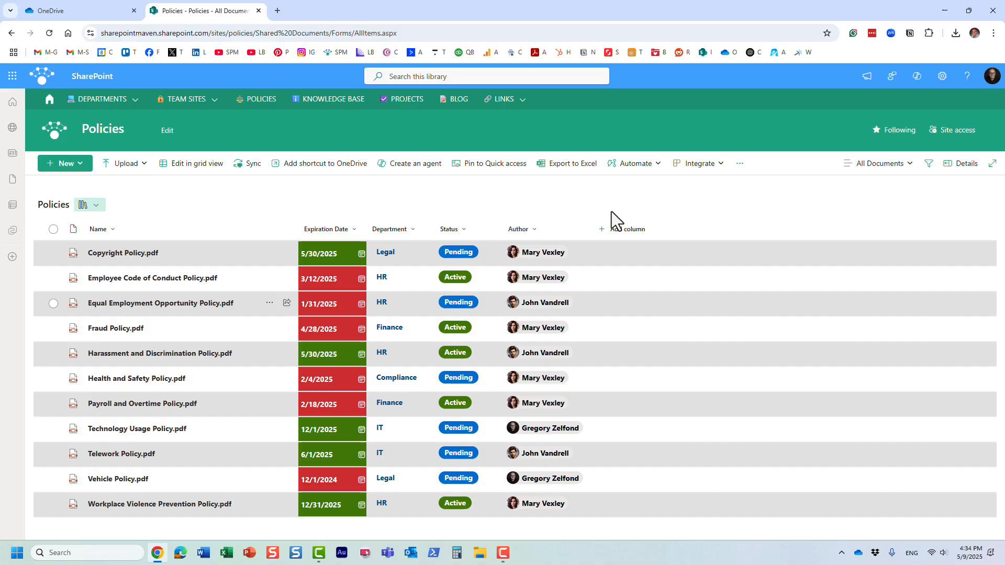
pyautogui.moveTo(443, 221)
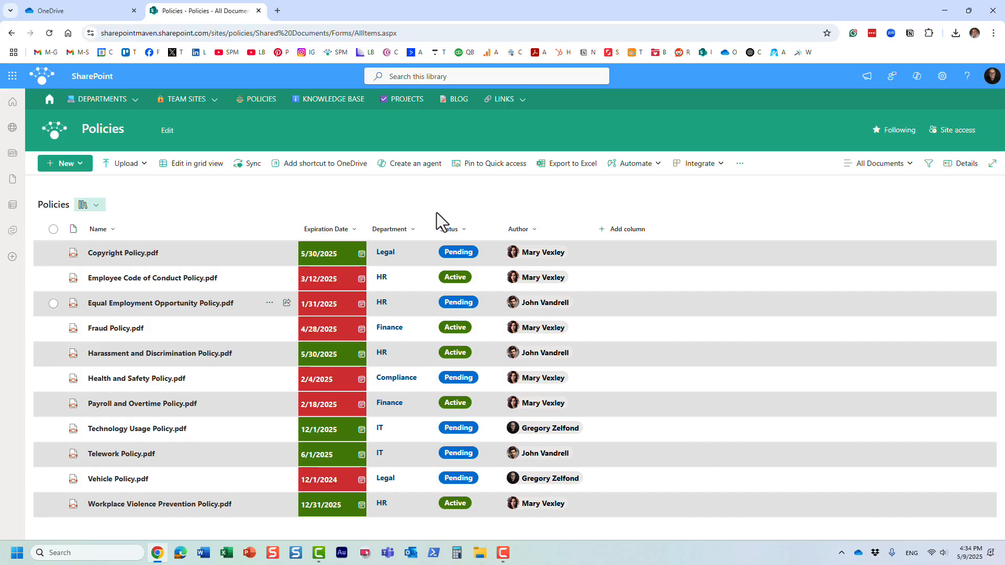
pyautogui.moveTo(144, 95)
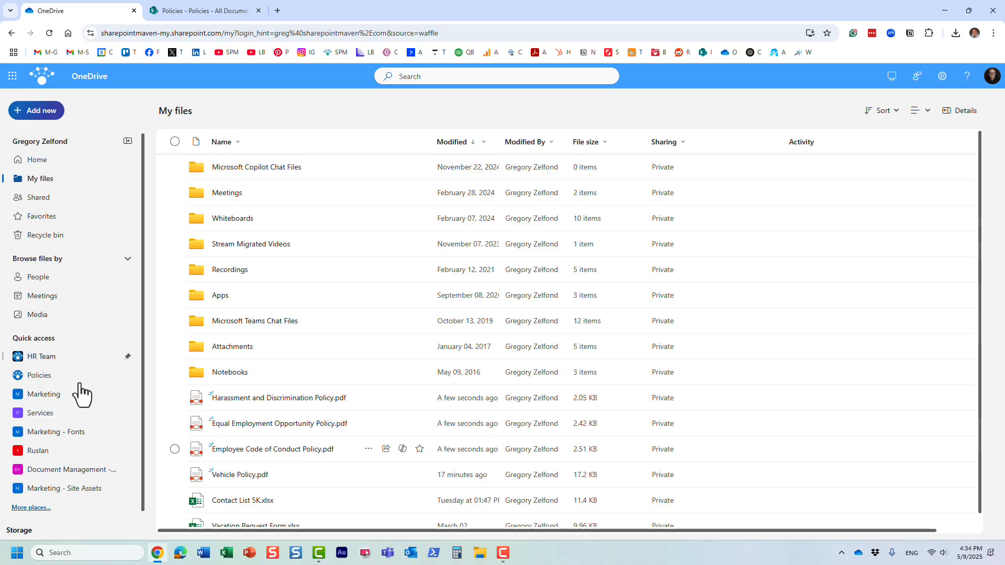
pyautogui.moveTo(59, 375)
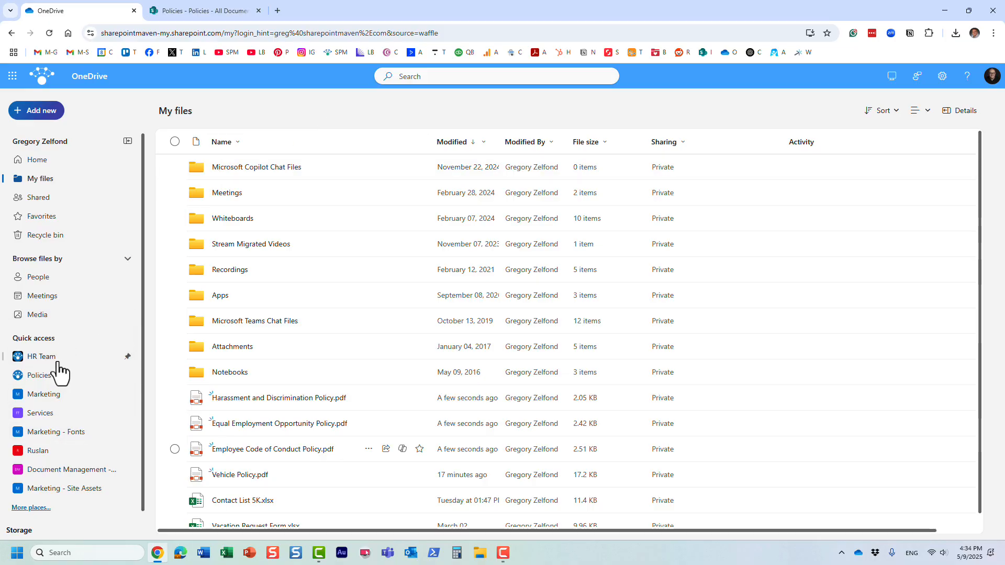
pyautogui.moveTo(40, 413)
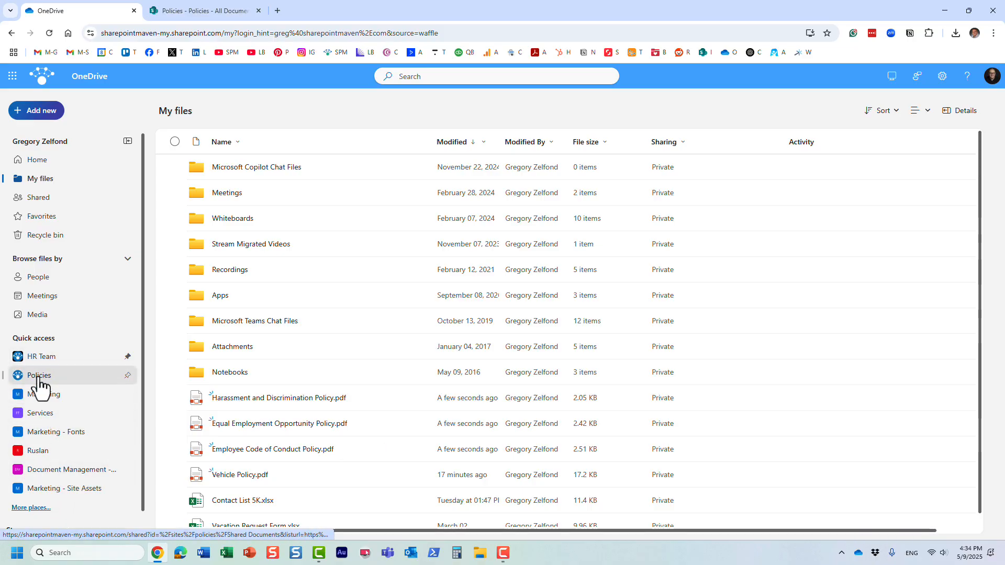
# - Open the Policies library from Quick access in the OneDrive navigation
pyautogui.click(39, 375)
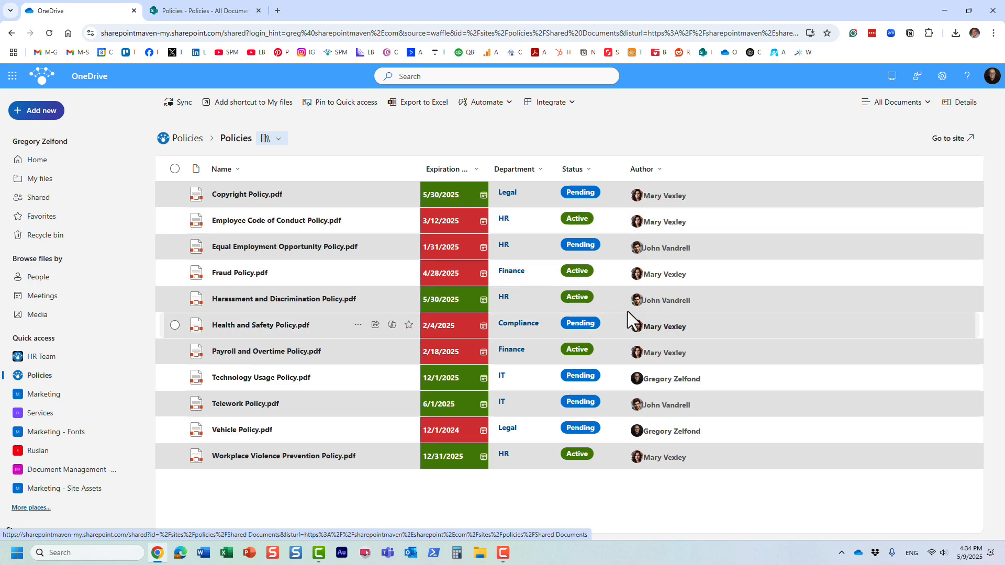
pyautogui.moveTo(345, 394)
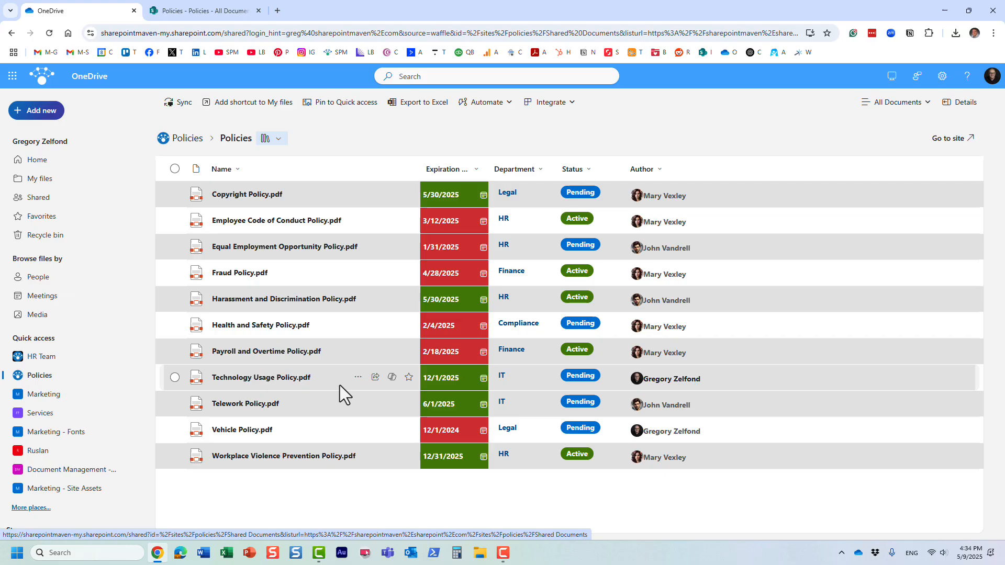
pyautogui.moveTo(396, 229)
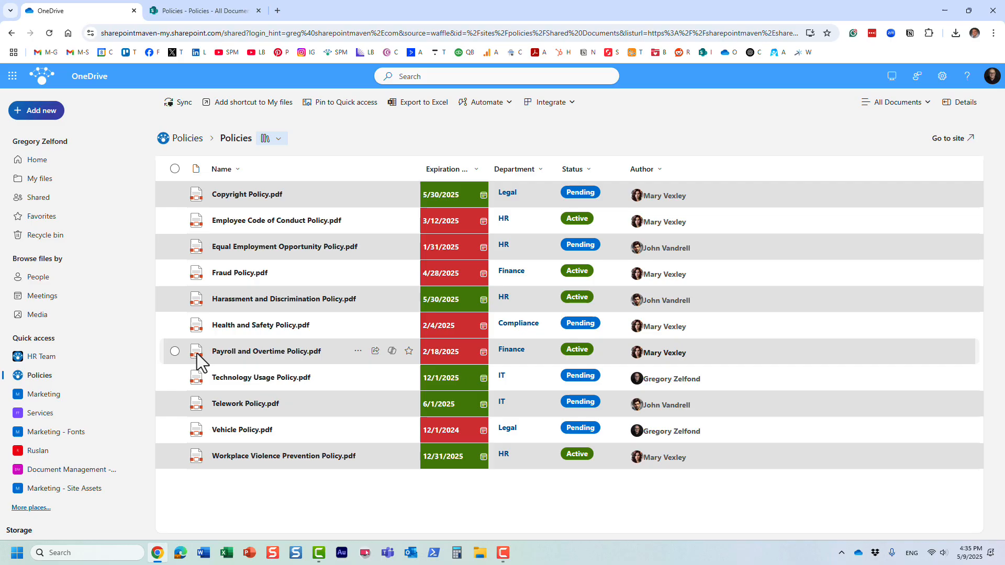
# - Add Health and Safety Policy to the selection and run Copilot's Compare files
pyautogui.click(175, 246)
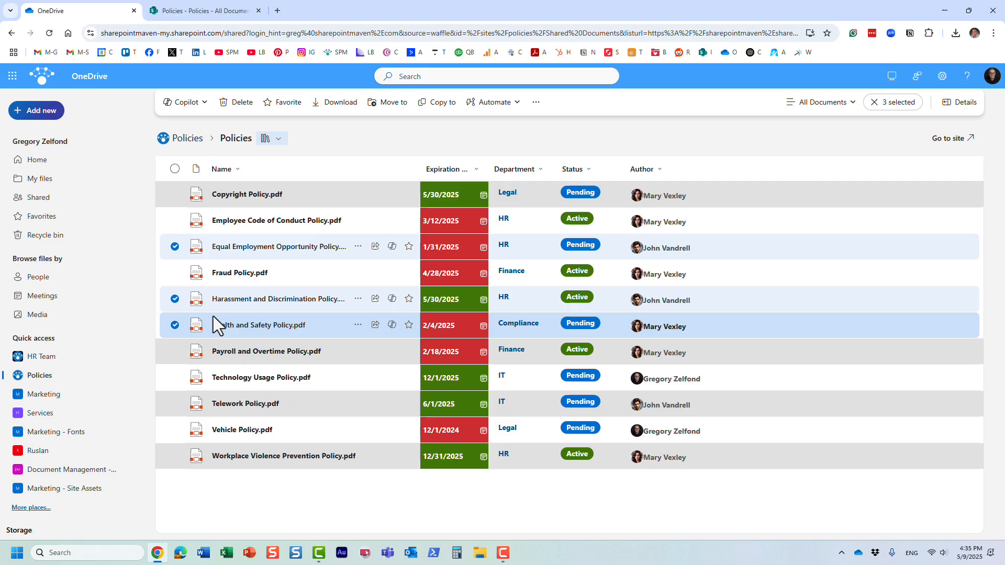
pyautogui.click(184, 102)
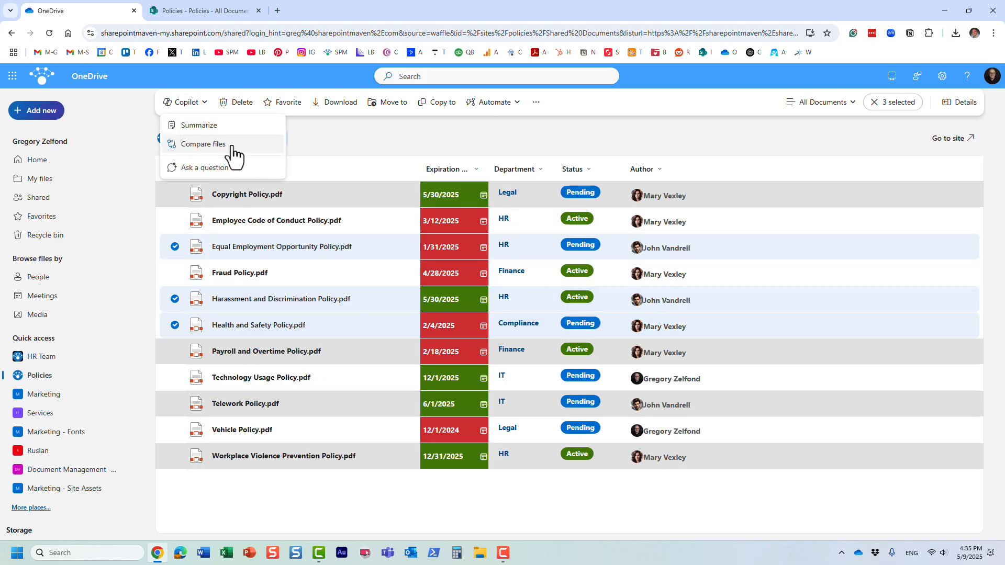
pyautogui.click(207, 144)
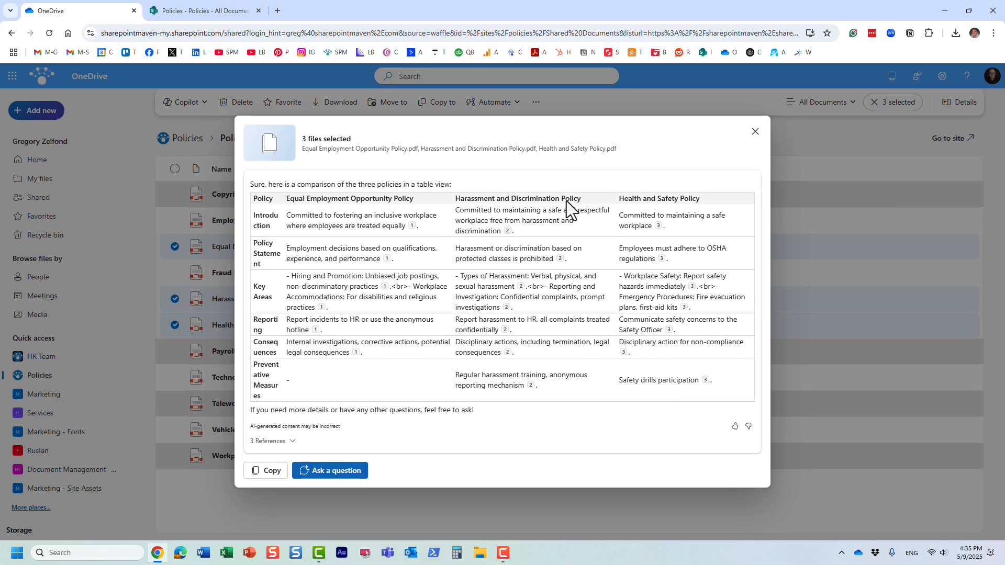
pyautogui.moveTo(561, 229)
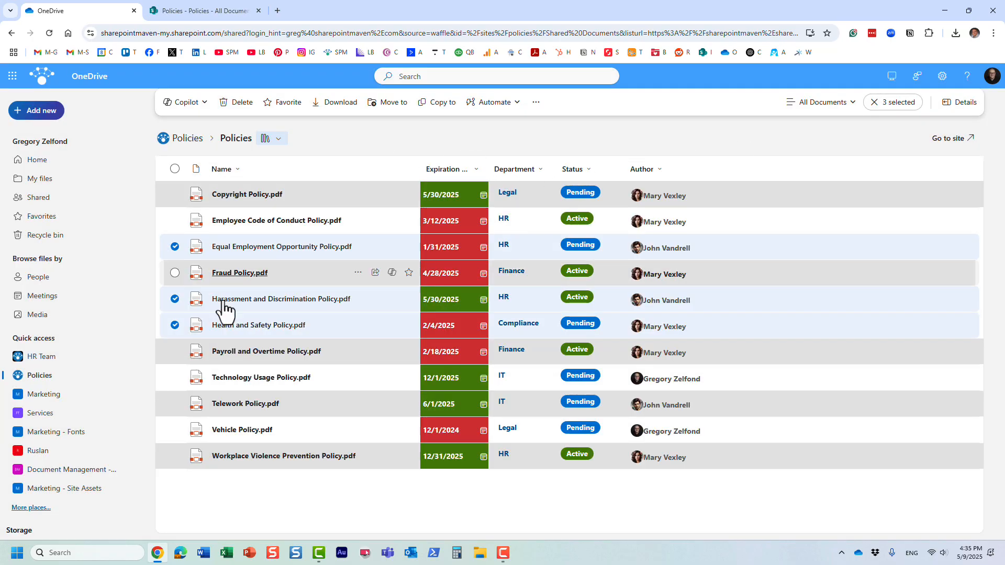
# - Reduce the selection to Health and Safety Policy, then untick it
pyautogui.click(174, 325)
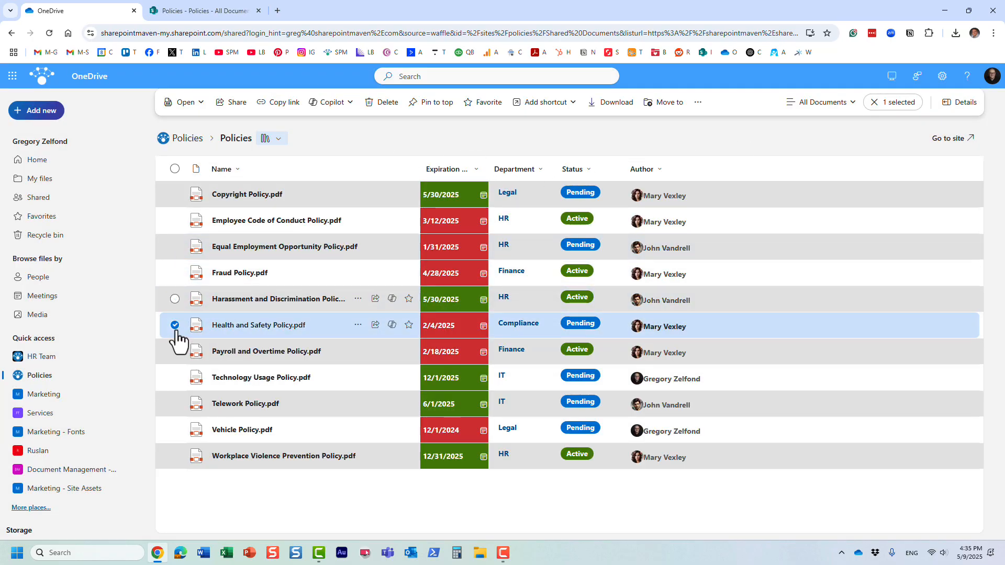
pyautogui.click(174, 325)
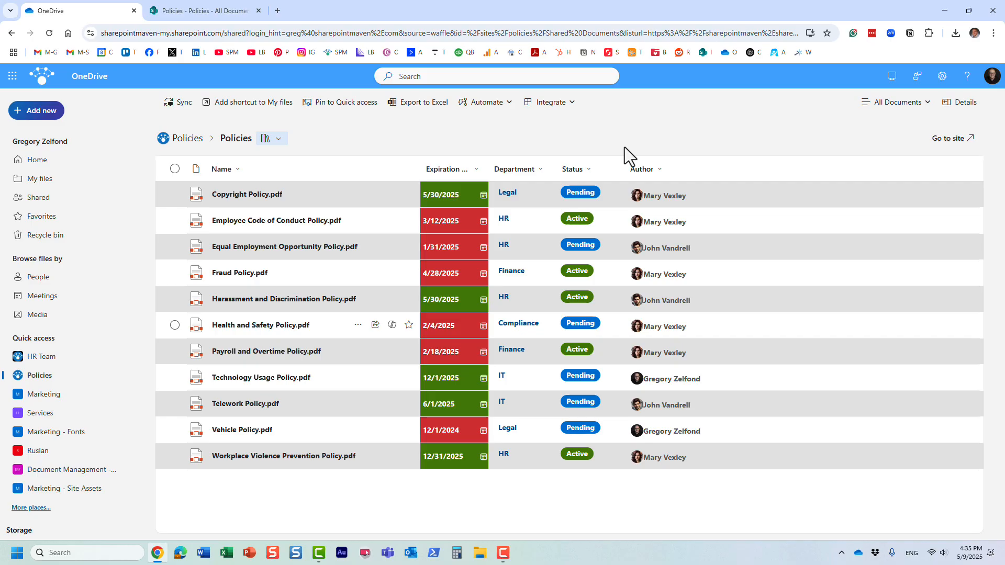
pyautogui.moveTo(852, 152)
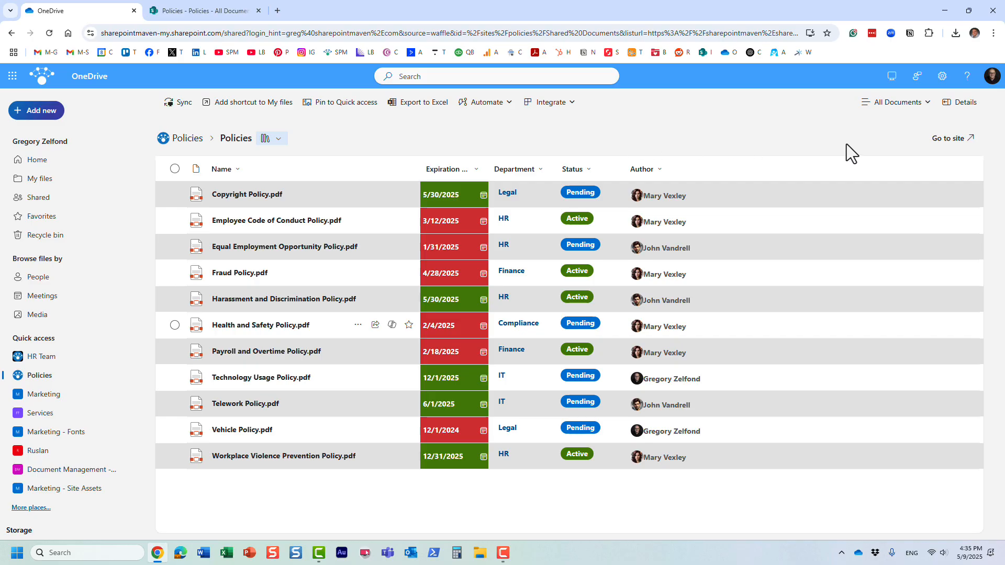